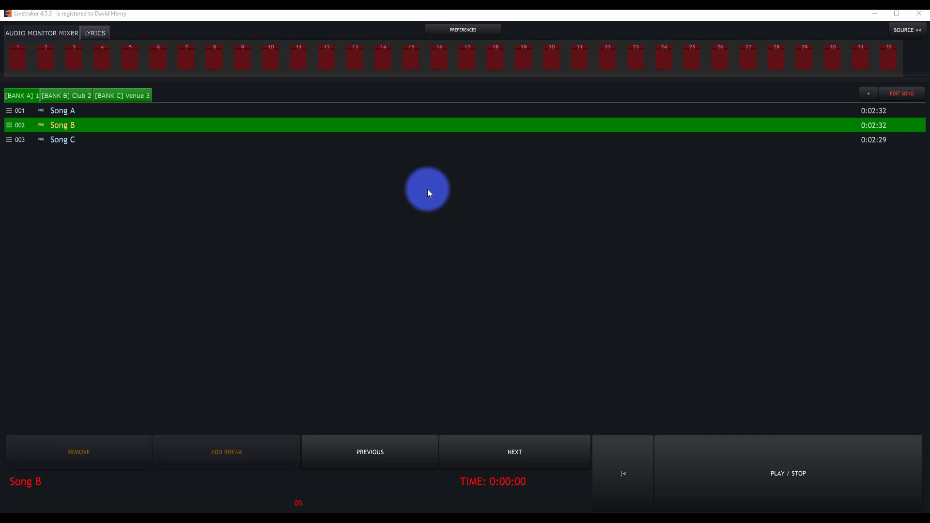
pyautogui.moveTo(442, 78)
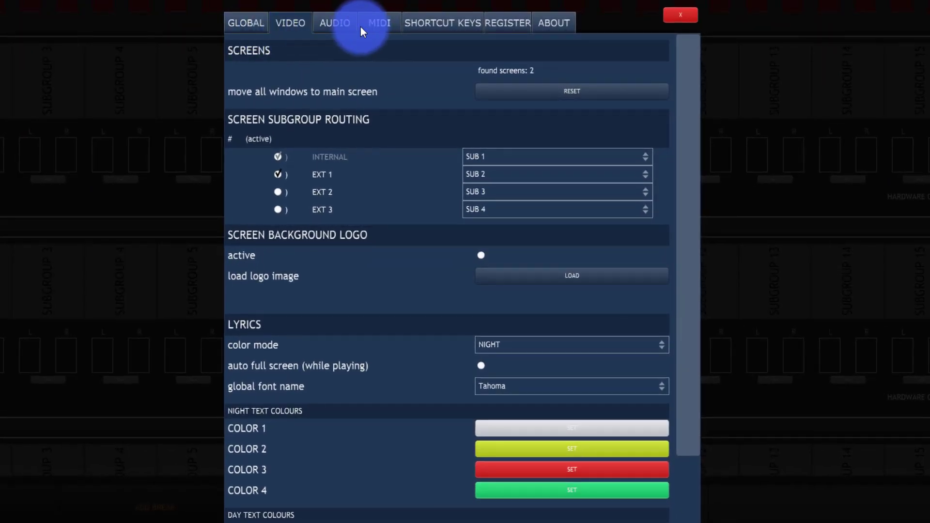
# Review the Subgroup Routing section, checking the device channel choices for subgroups 1–16.
pyautogui.click(334, 22)
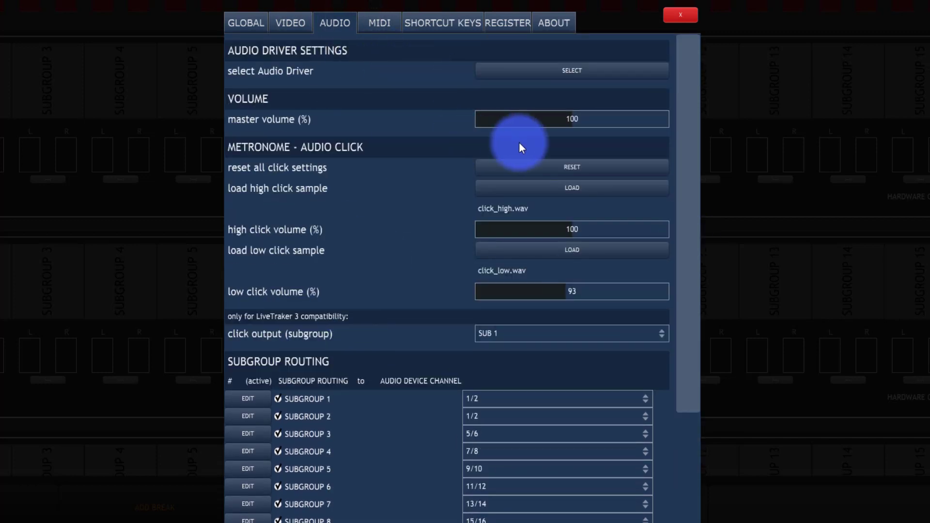
pyautogui.scroll(-3)
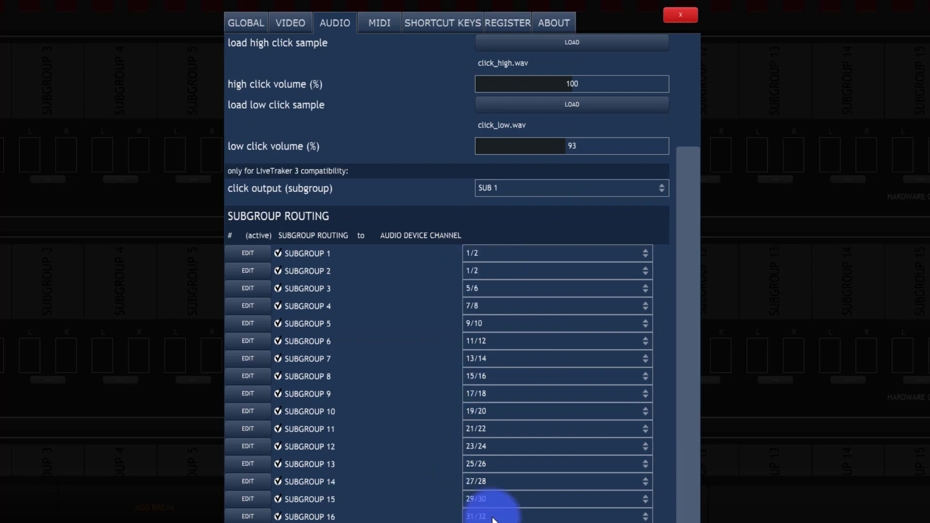
pyautogui.click(555, 253)
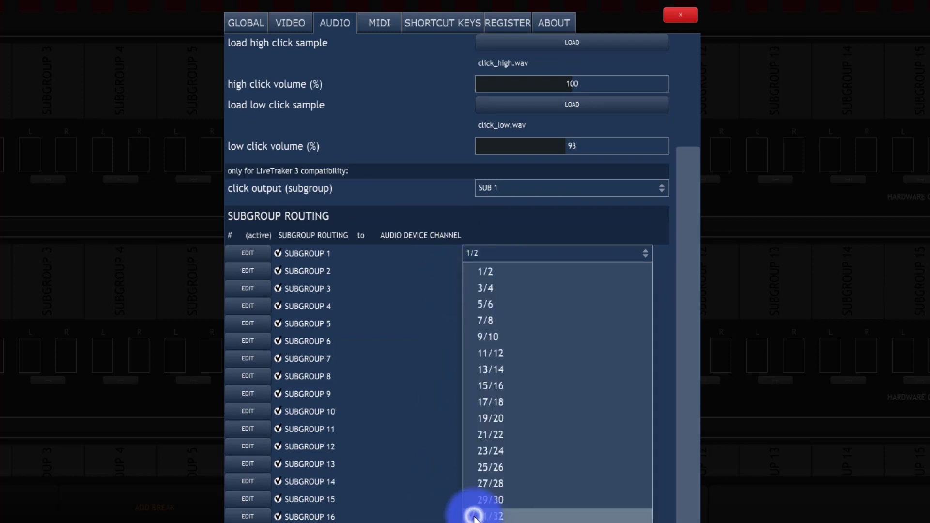
pyautogui.scroll(-3)
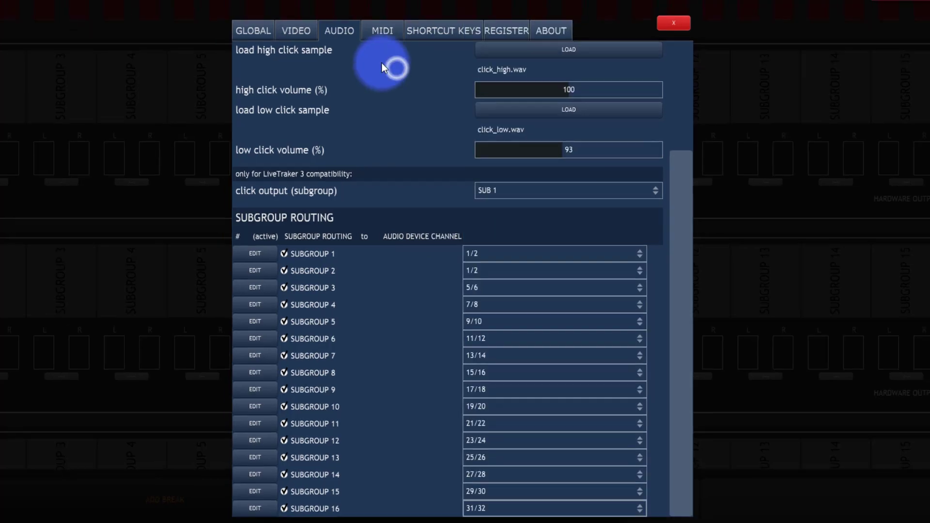
# Back in the mixer, lower subgroup 3 in Audio Monitor 1 and route it to hardware output 63/64.
pyautogui.click(673, 22)
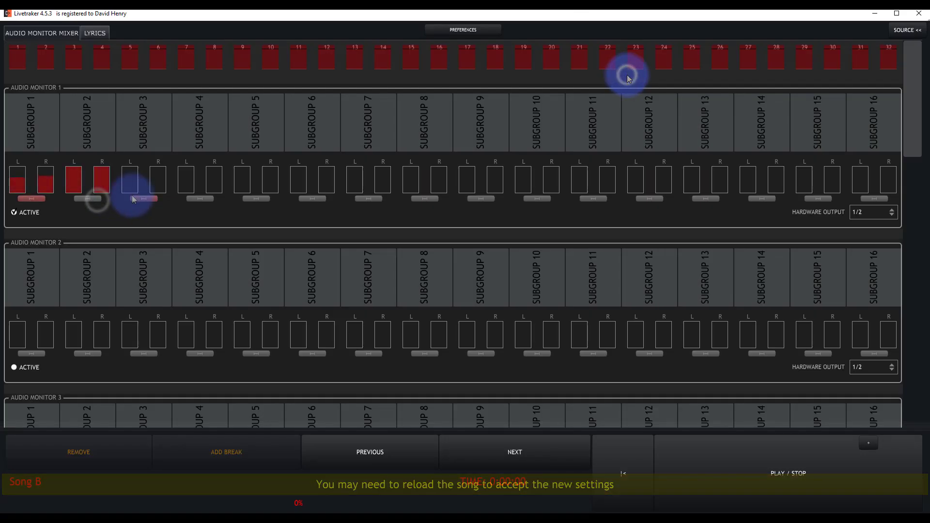
pyautogui.click(33, 202)
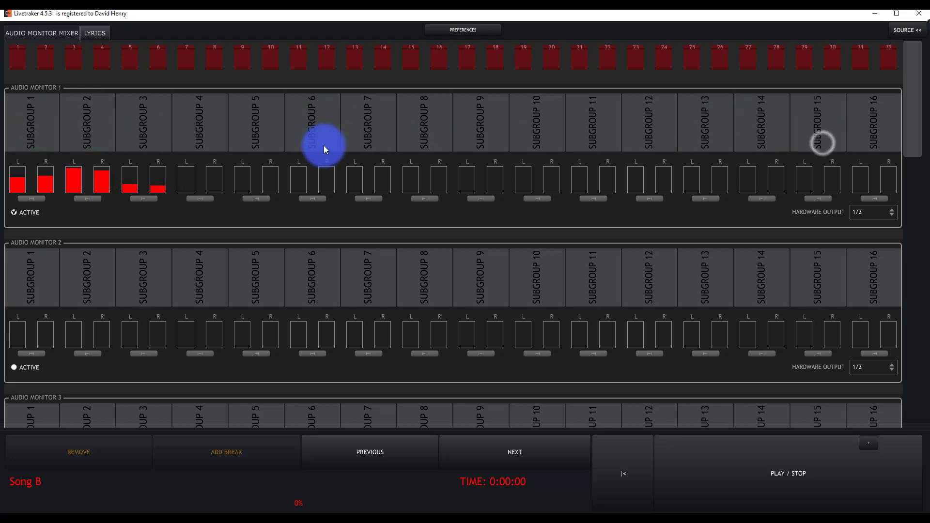
pyautogui.click(872, 212)
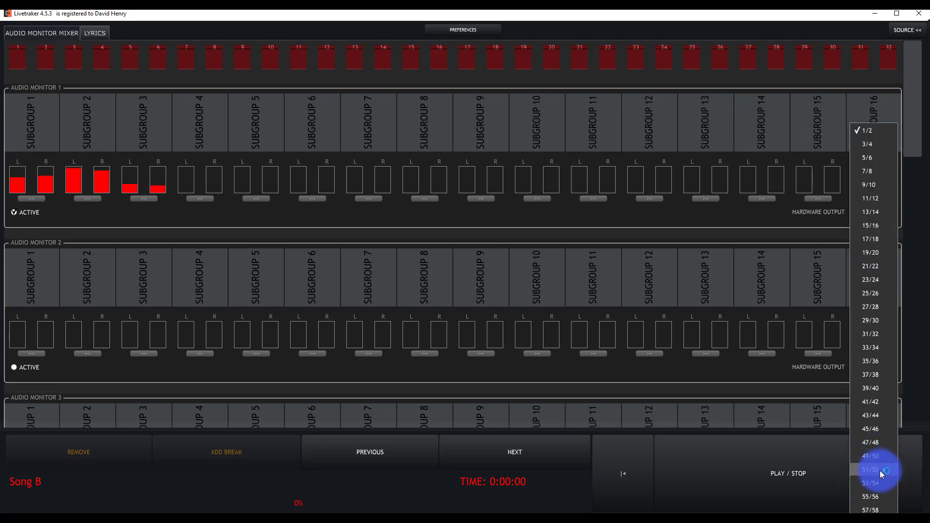
pyautogui.click(870, 469)
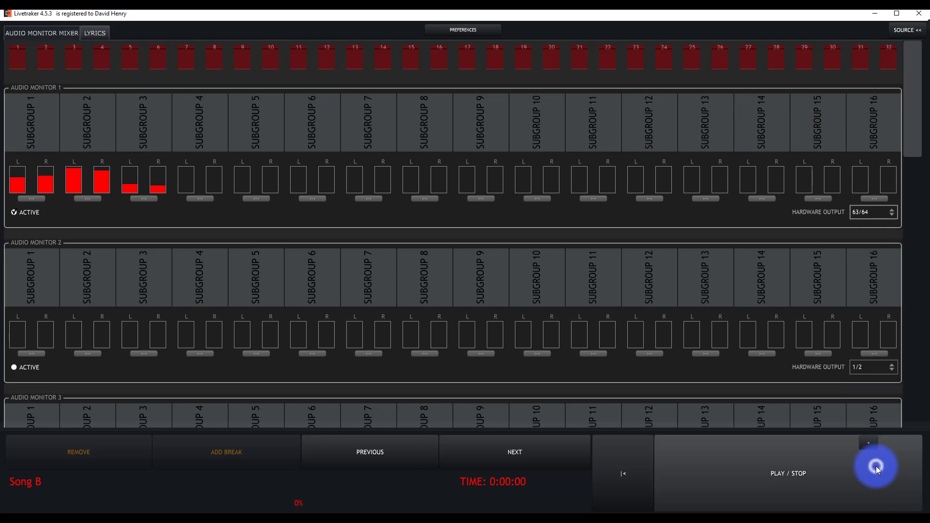
pyautogui.moveTo(384, 232)
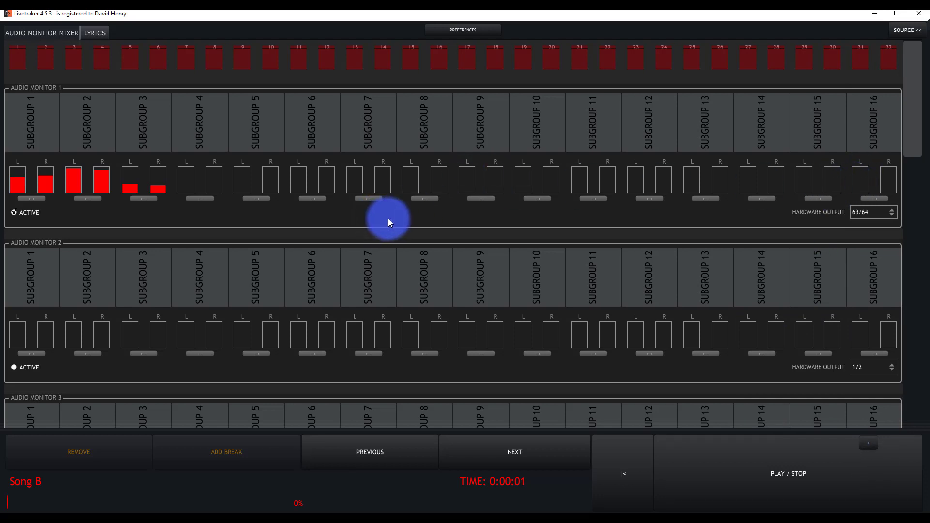
pyautogui.moveTo(370, 231)
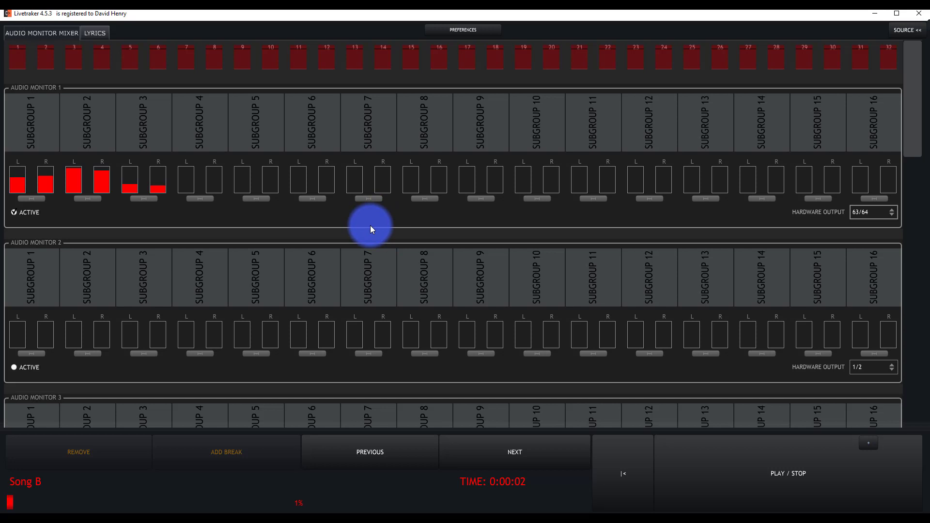
pyautogui.moveTo(710, 152)
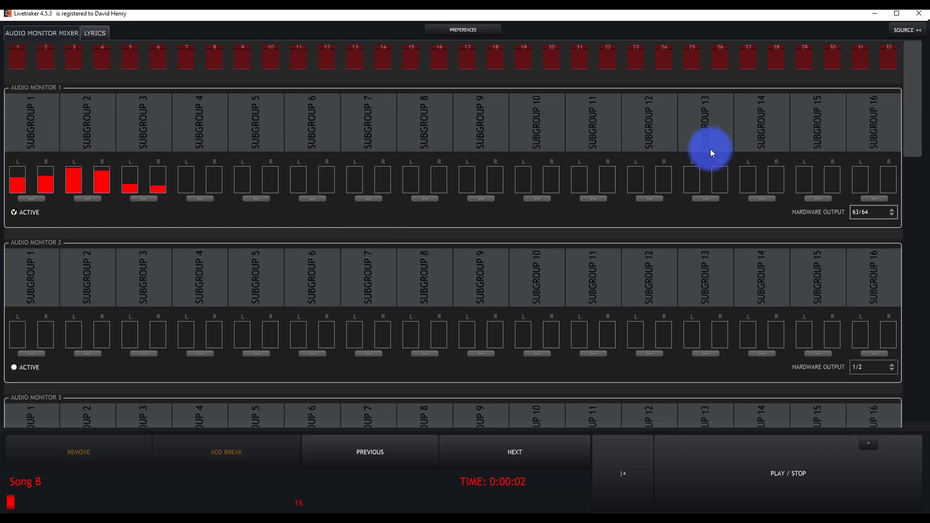
pyautogui.moveTo(52, 267)
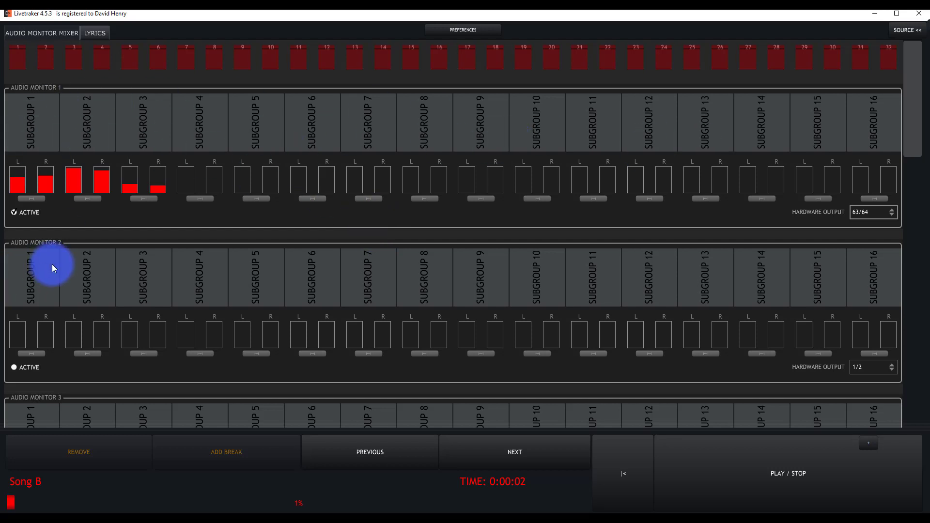
pyautogui.moveTo(704, 320)
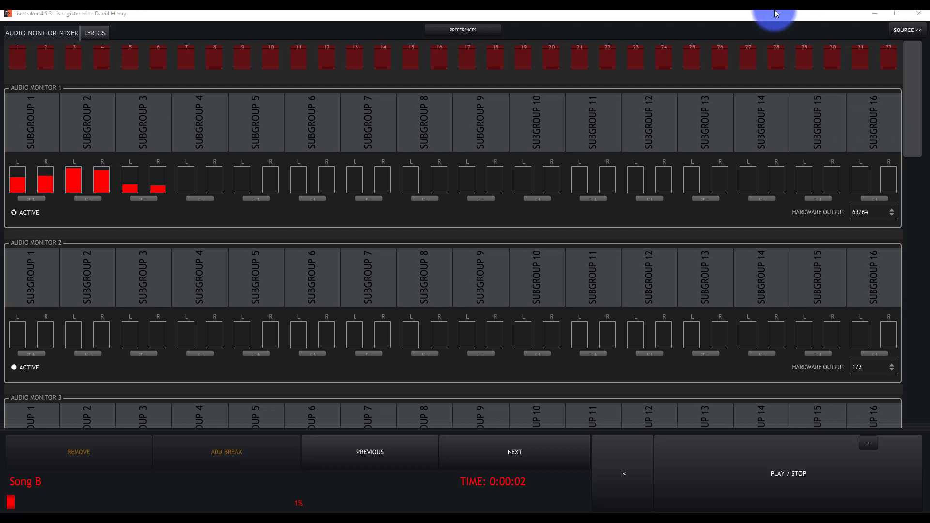
pyautogui.moveTo(642, 47)
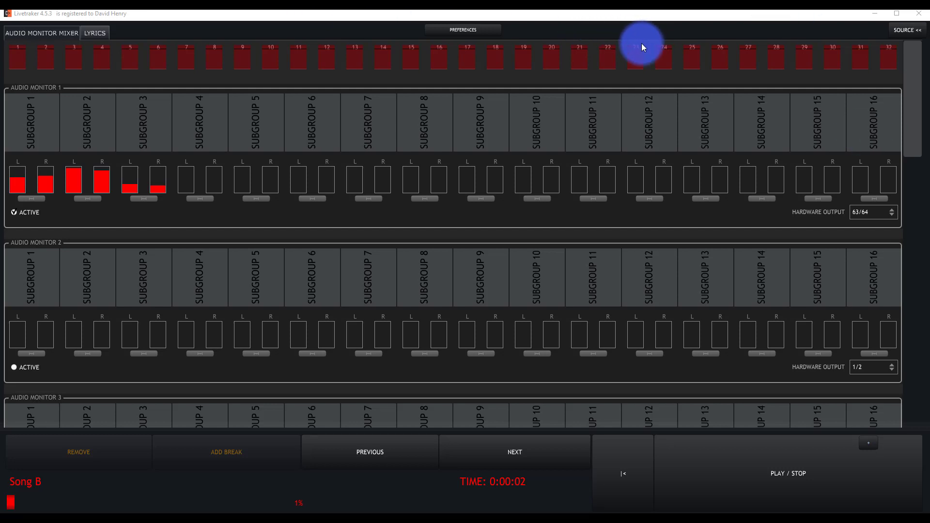